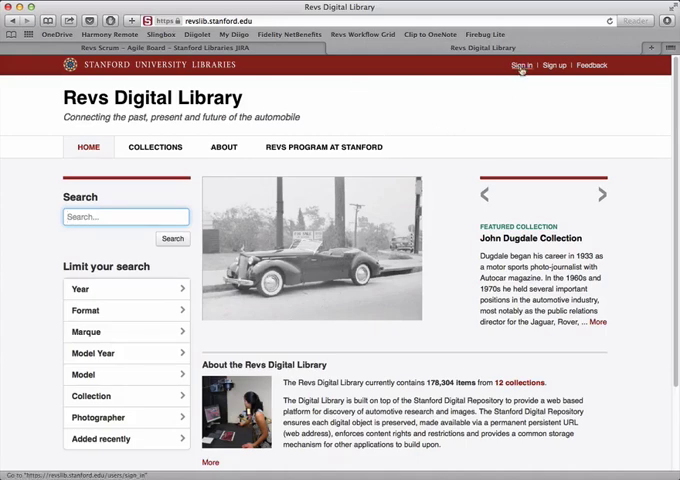
Step: Go to the Revs Digital Library sign-in page from the header
click(522, 65)
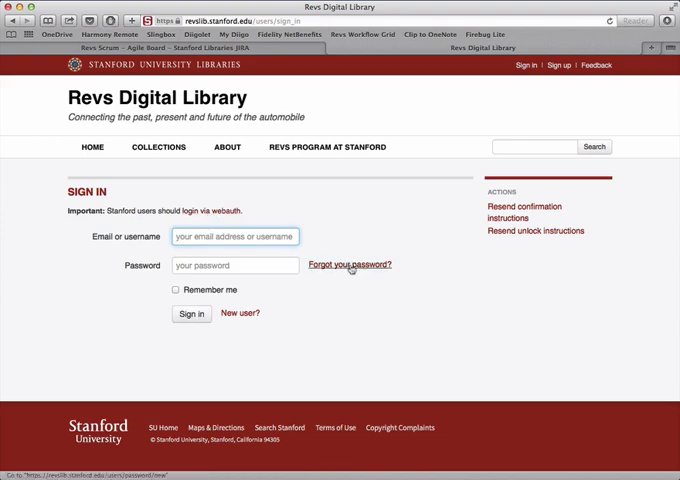
Step: Enter the account email and password and submit the sign-in form
click(349, 264)
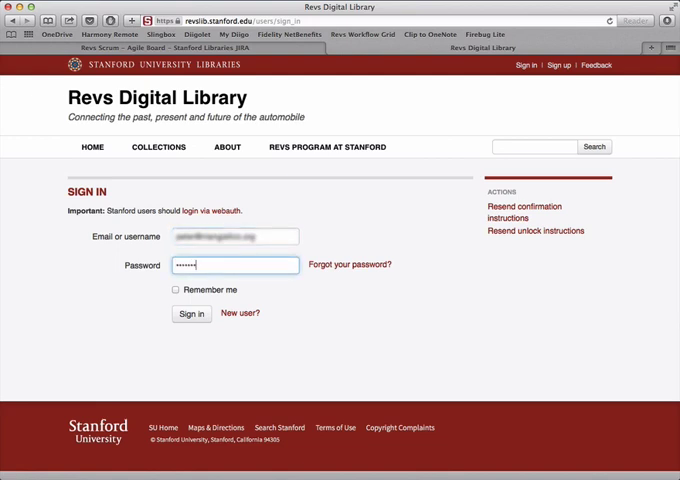
click(191, 313)
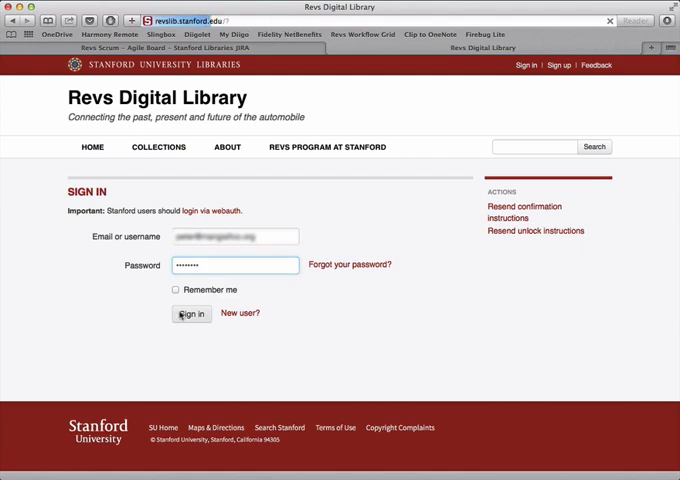
Step: Finish signing in and open the username account menu
click(191, 313)
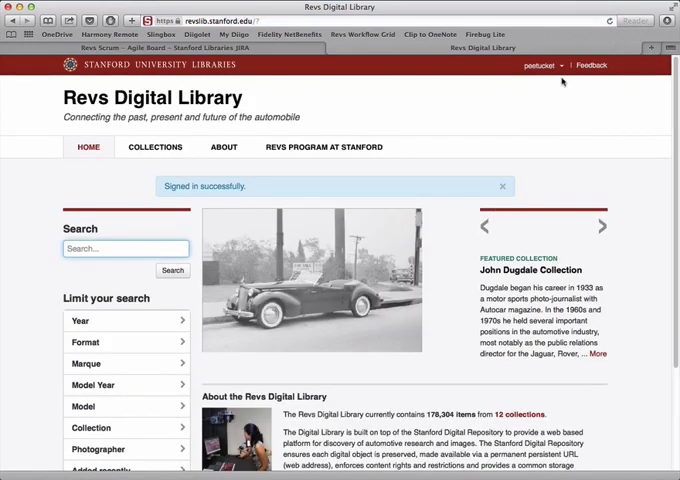
mouse_move(562, 82)
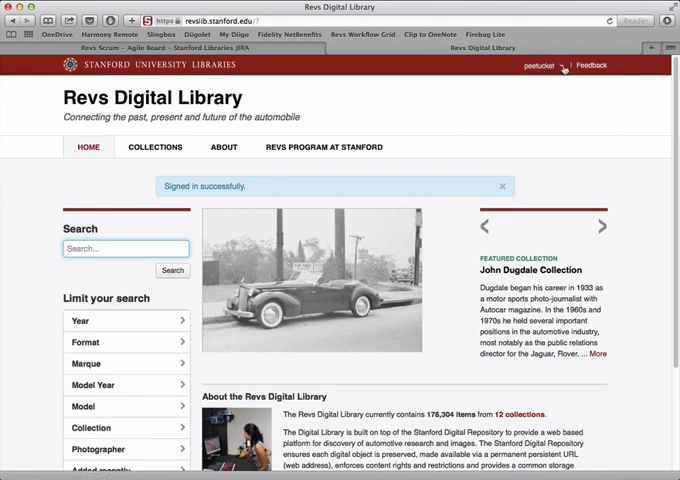
click(546, 66)
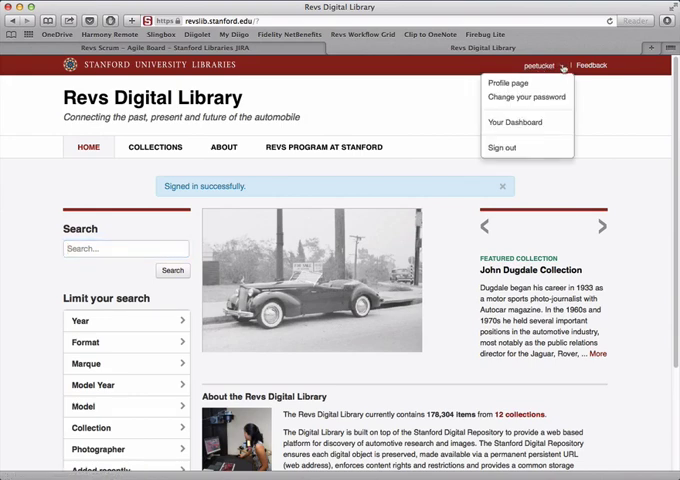
mouse_move(520, 83)
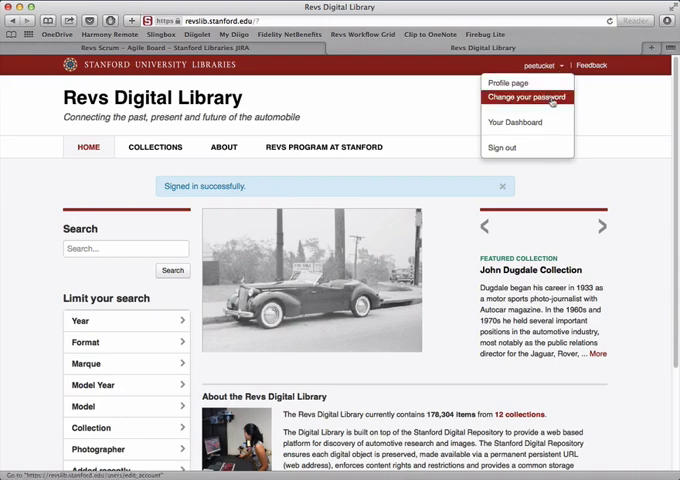
mouse_move(526, 122)
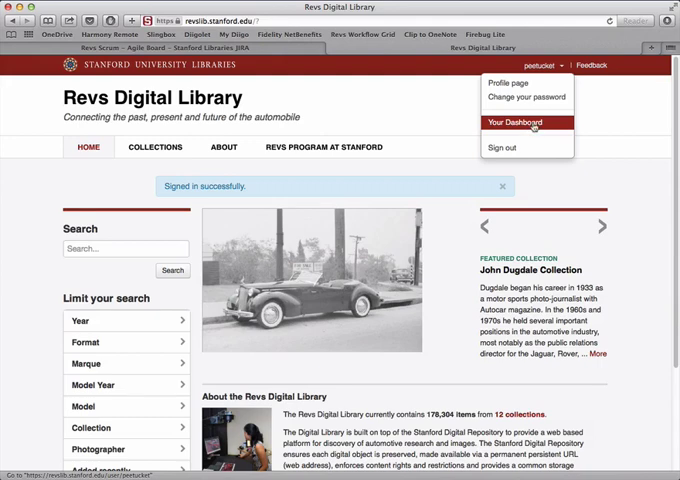
Step: Open Your Dashboard and scroll through its empty favorites, galleries and annotations
click(514, 122)
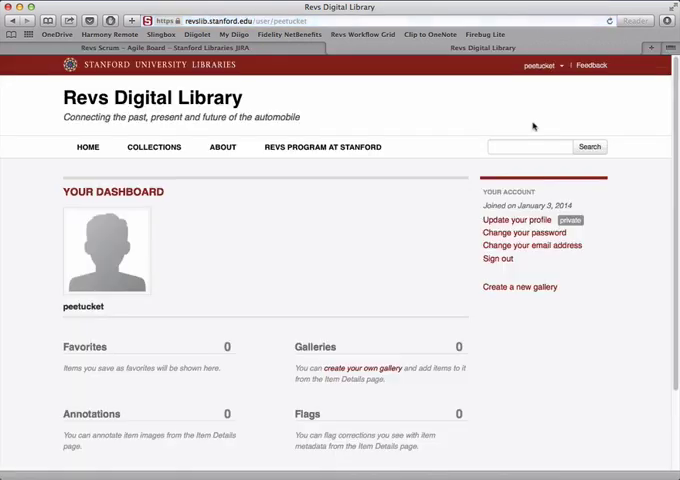
scroll(down, 3)
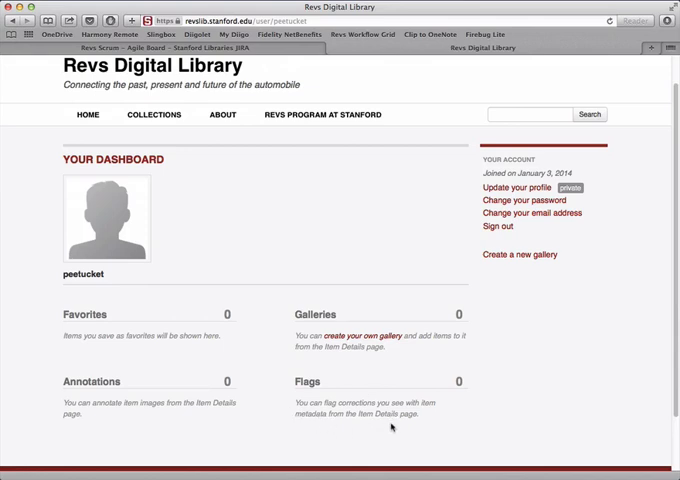
mouse_move(140, 285)
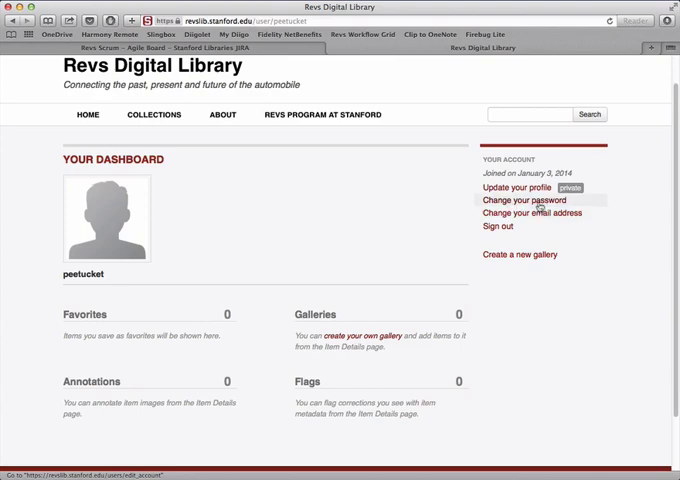
Step: Open the profile editor and start filling in the name fields
click(517, 187)
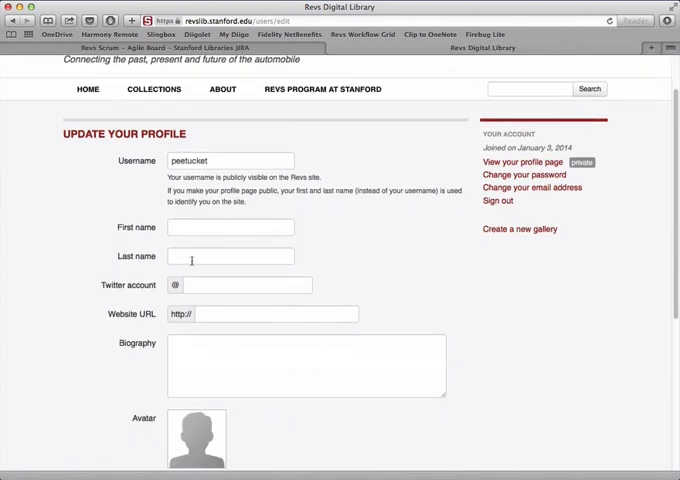
click(230, 227)
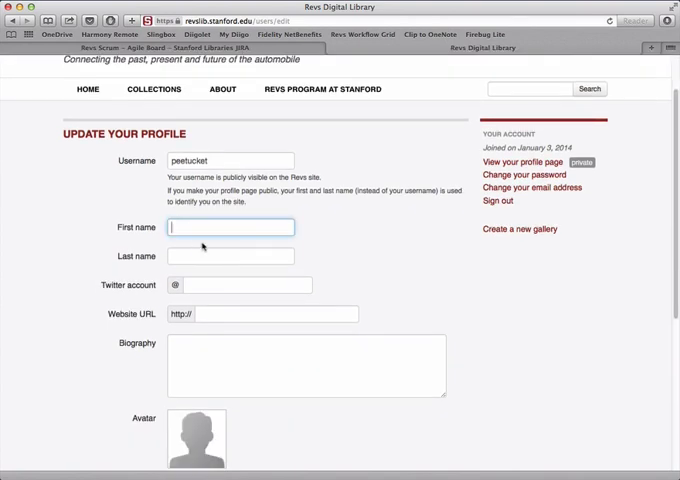
text(Mangiafico)
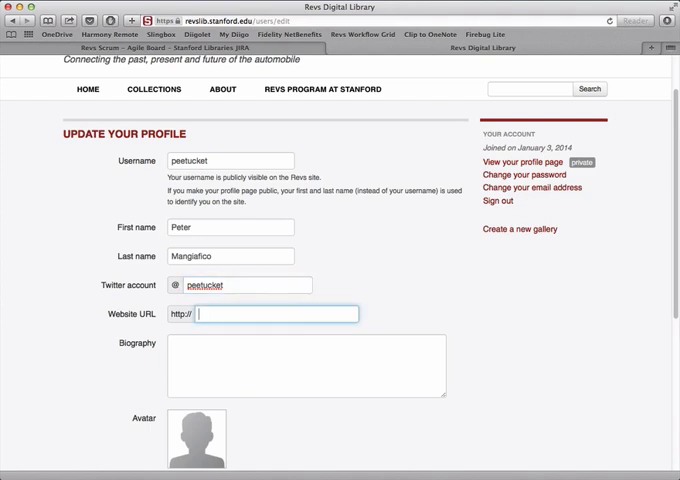
Step: Submit the profile form with Update, showing Peter Mangiafico and the Twitter handle
scroll(down, 3)
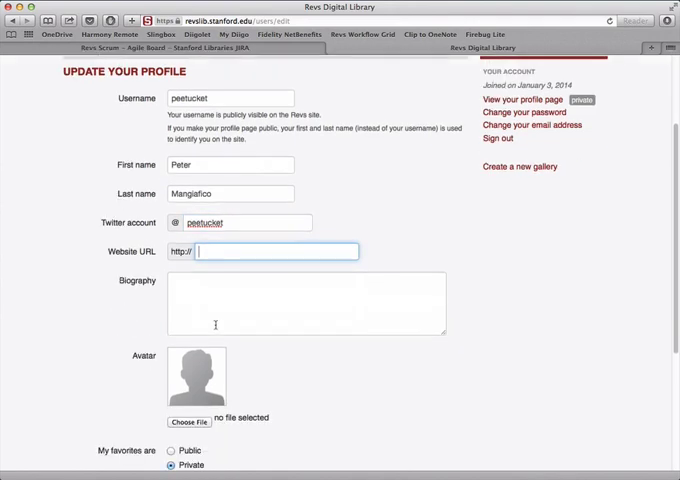
scroll(down, 3)
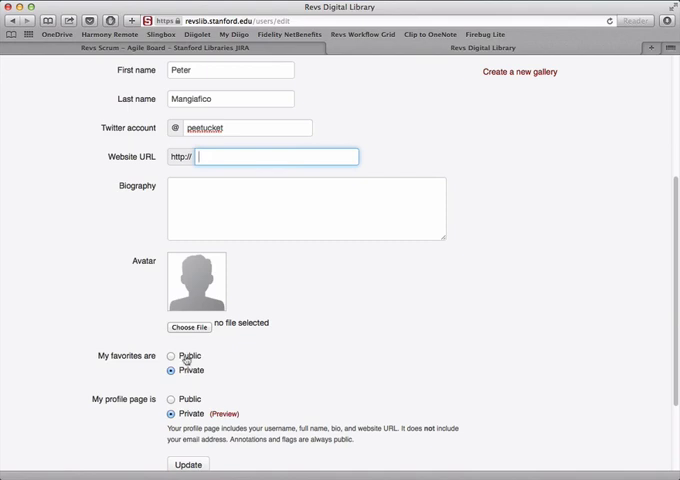
mouse_move(178, 378)
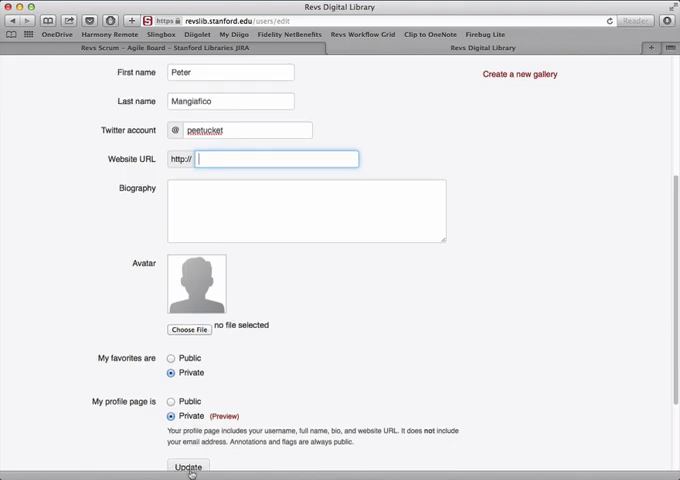
click(187, 468)
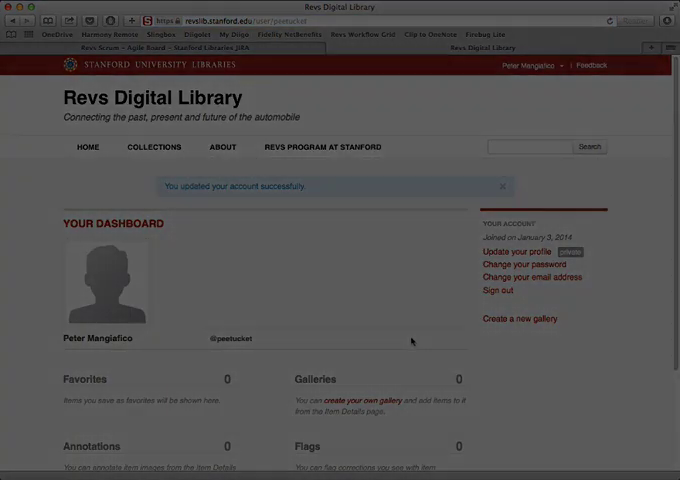